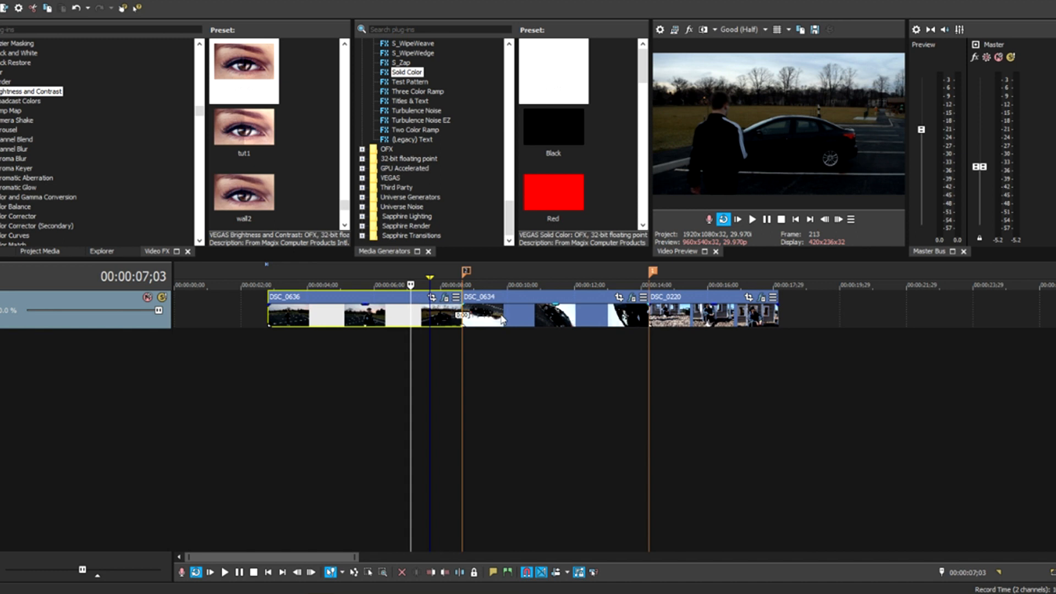
mouse_move(432, 343)
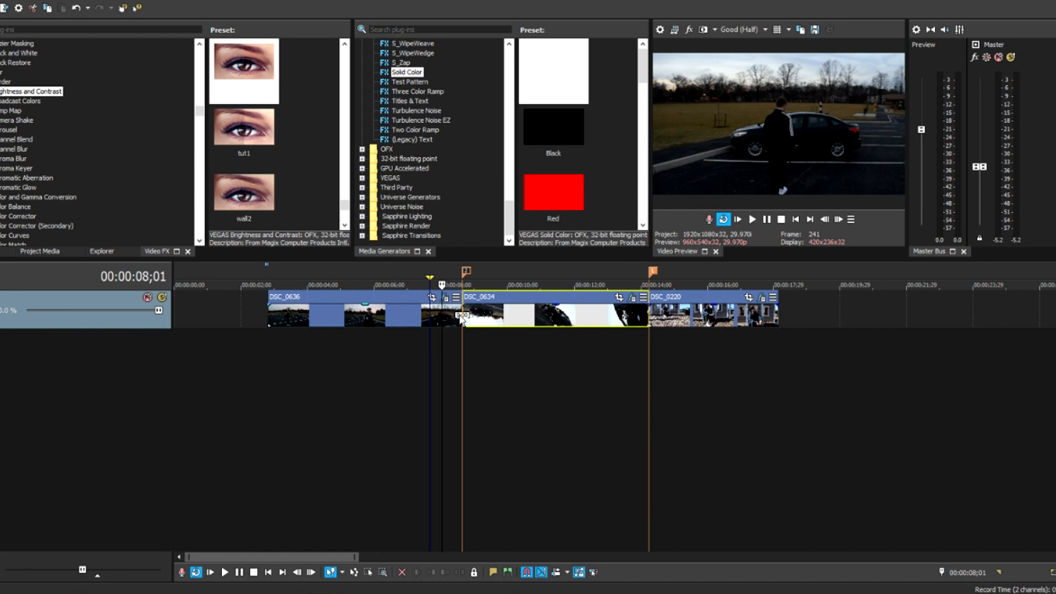
Play and pause the preview from DSC_0636's start to check its 100% velocity envelope
click(767, 220)
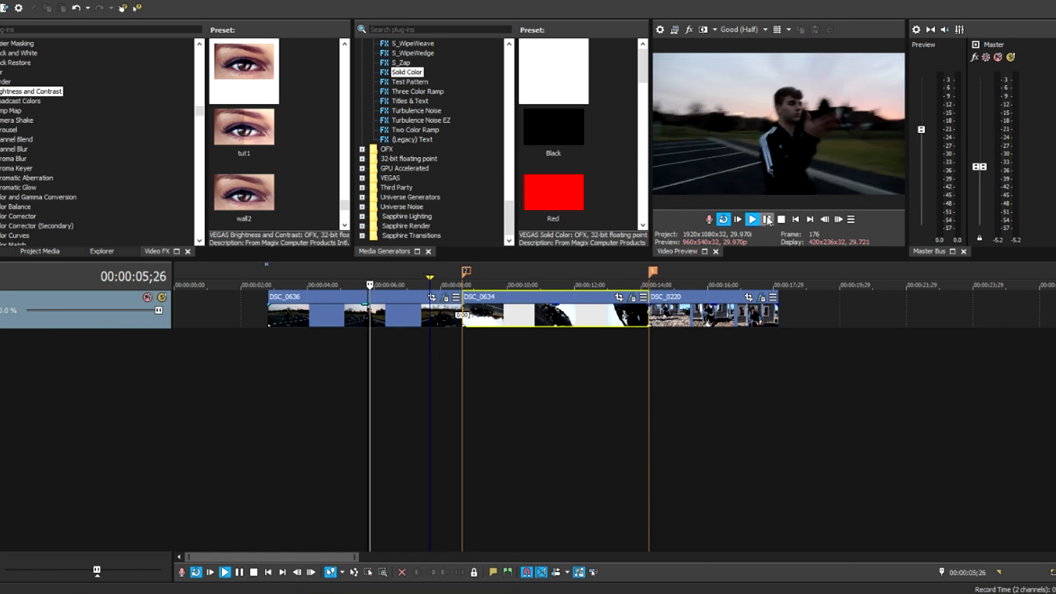
click(753, 219)
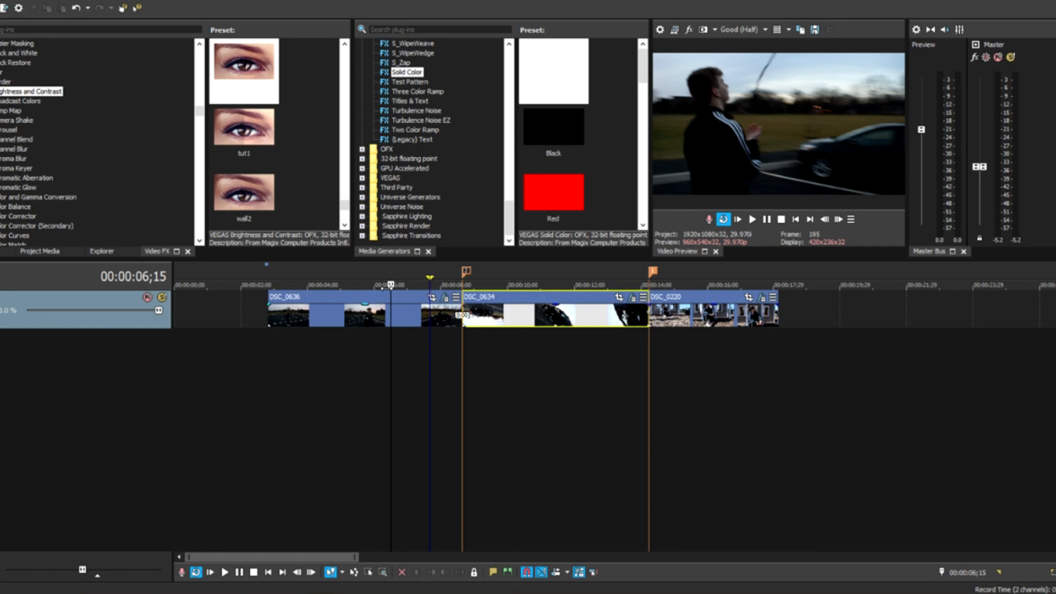
mouse_move(389, 306)
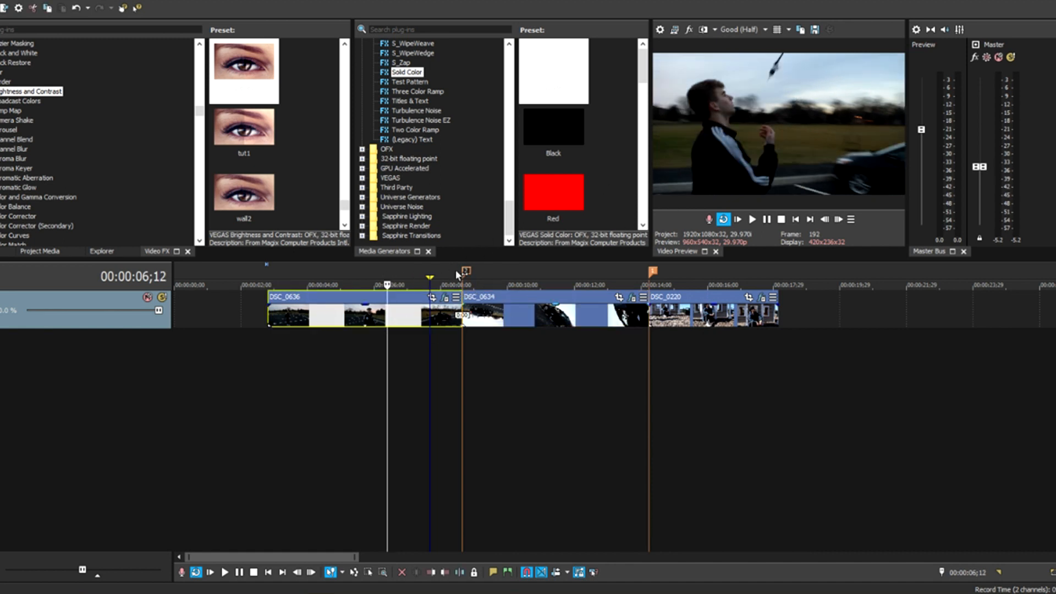
click(752, 220)
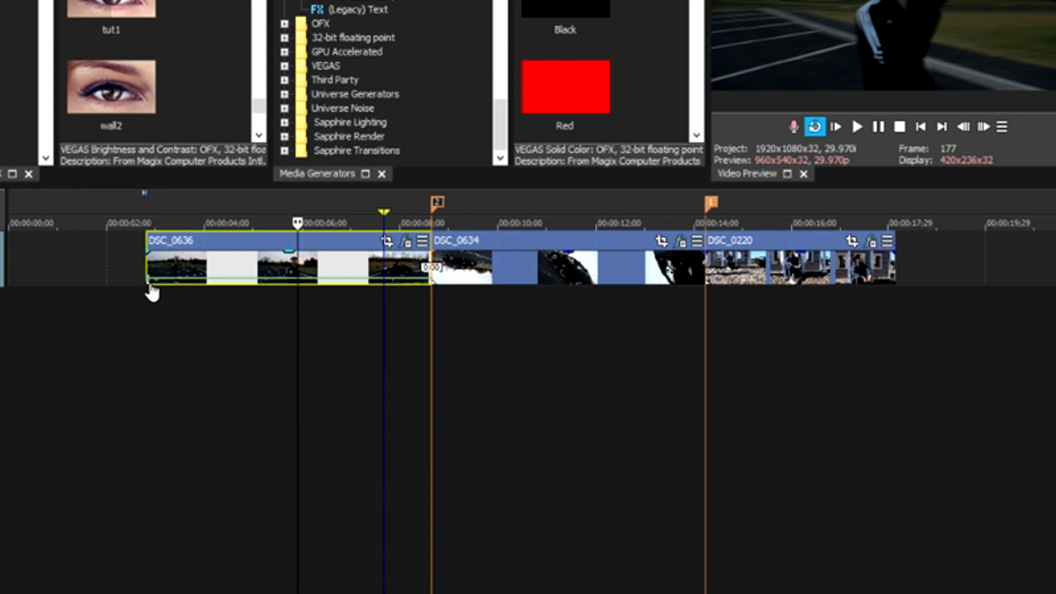
mouse_move(167, 297)
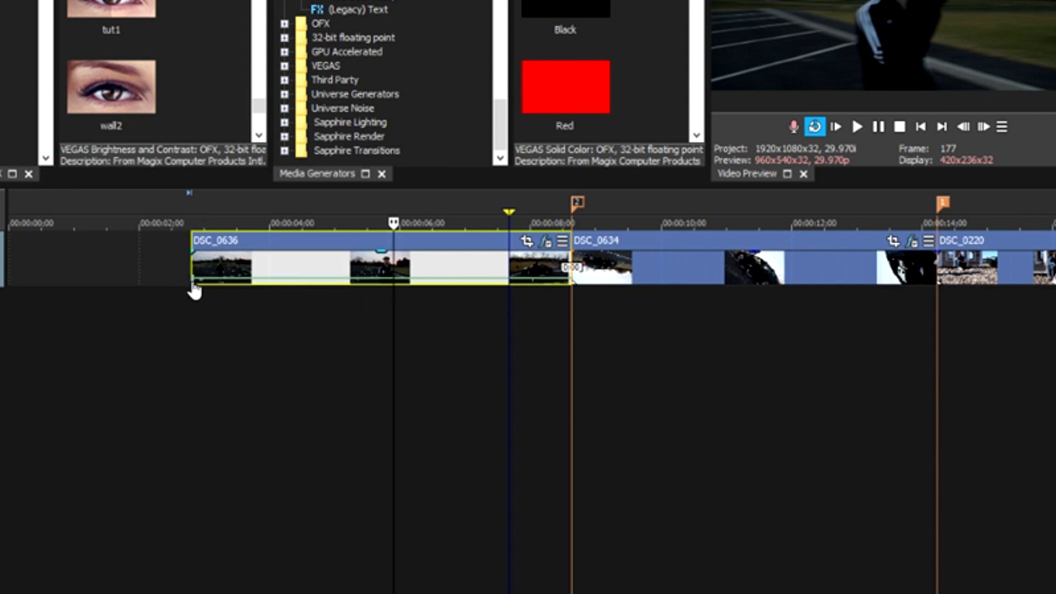
mouse_move(196, 282)
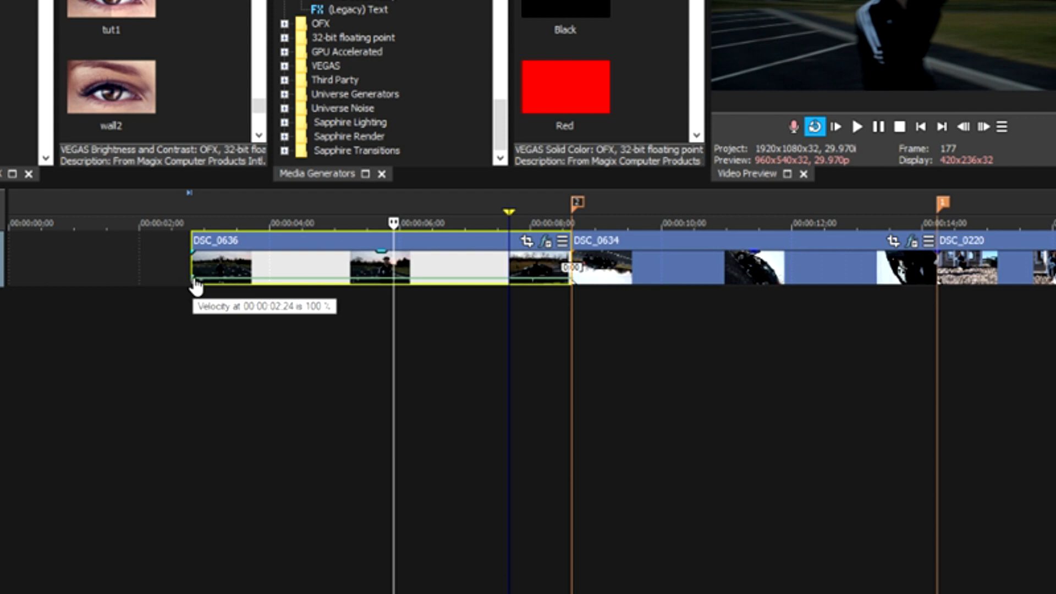
mouse_move(186, 243)
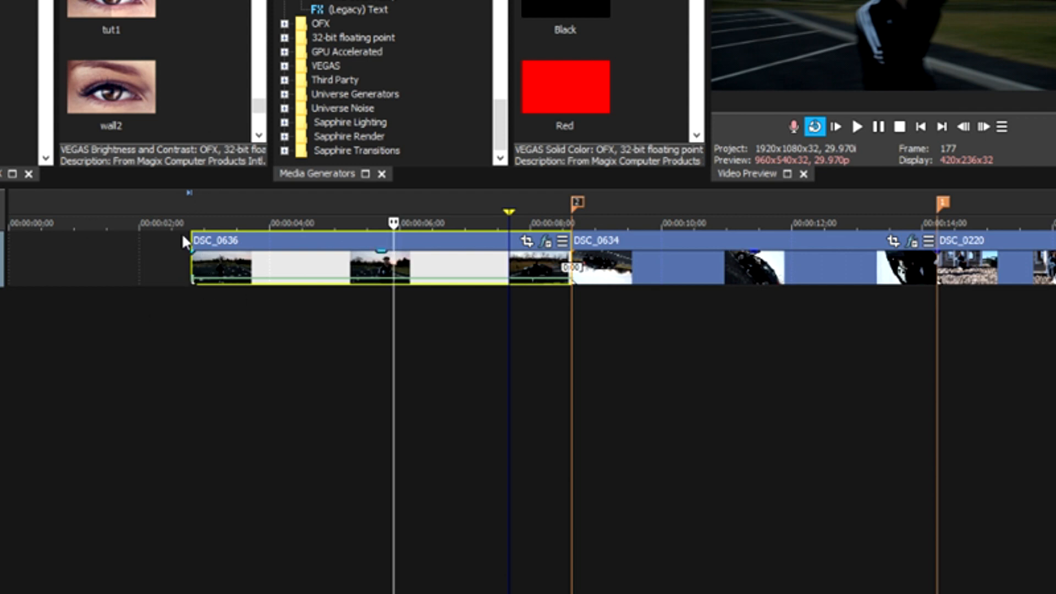
mouse_move(192, 286)
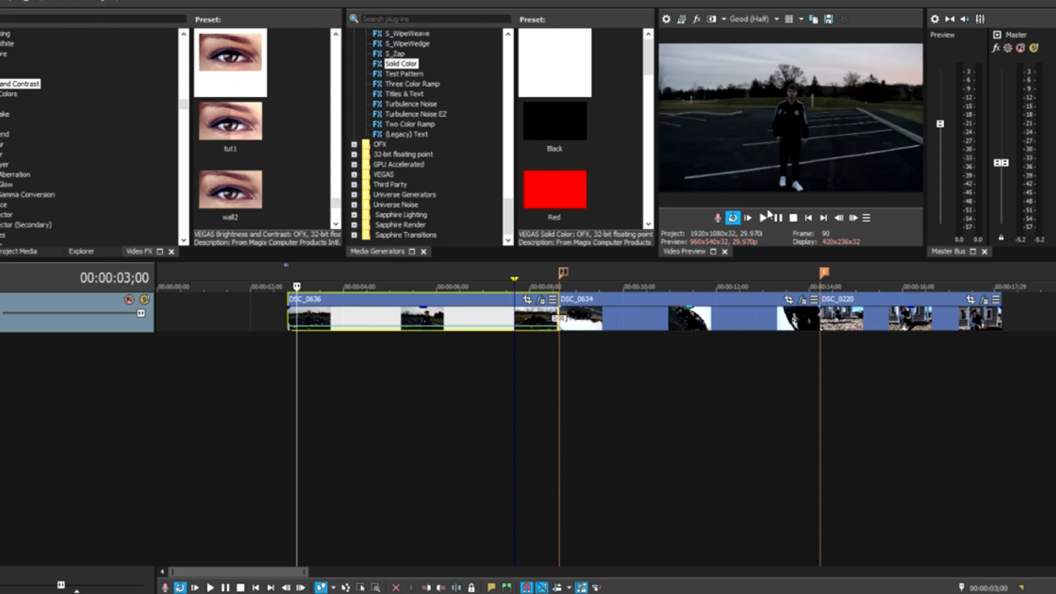
click(764, 218)
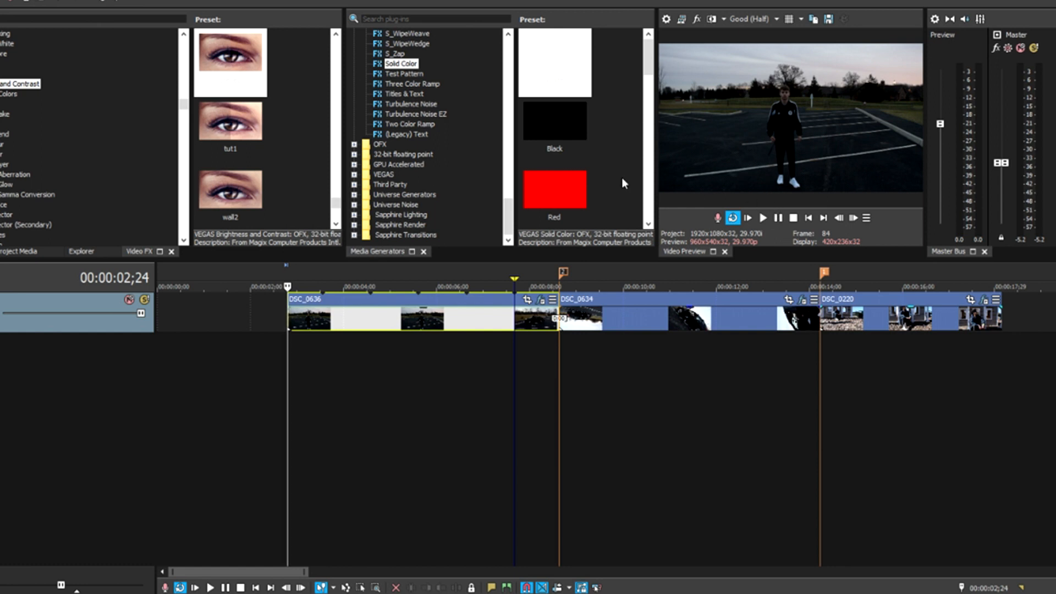
mouse_move(779, 218)
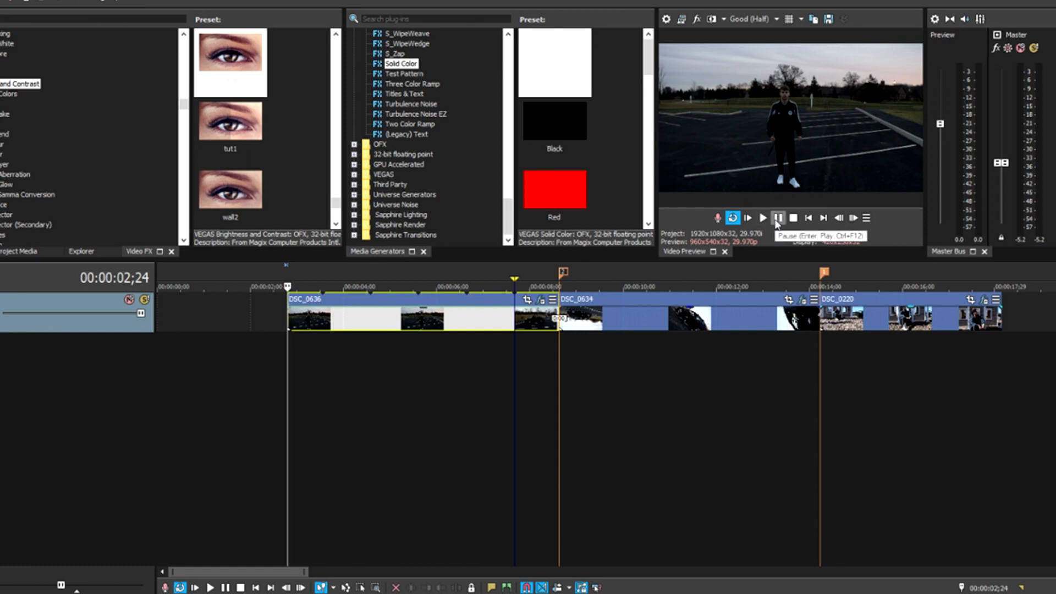
click(762, 218)
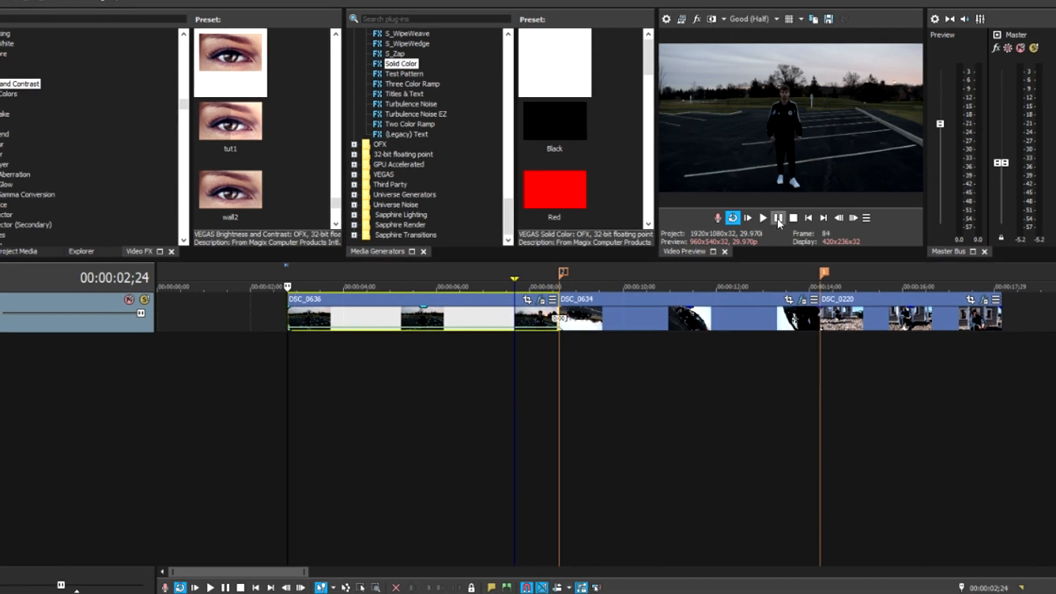
click(763, 218)
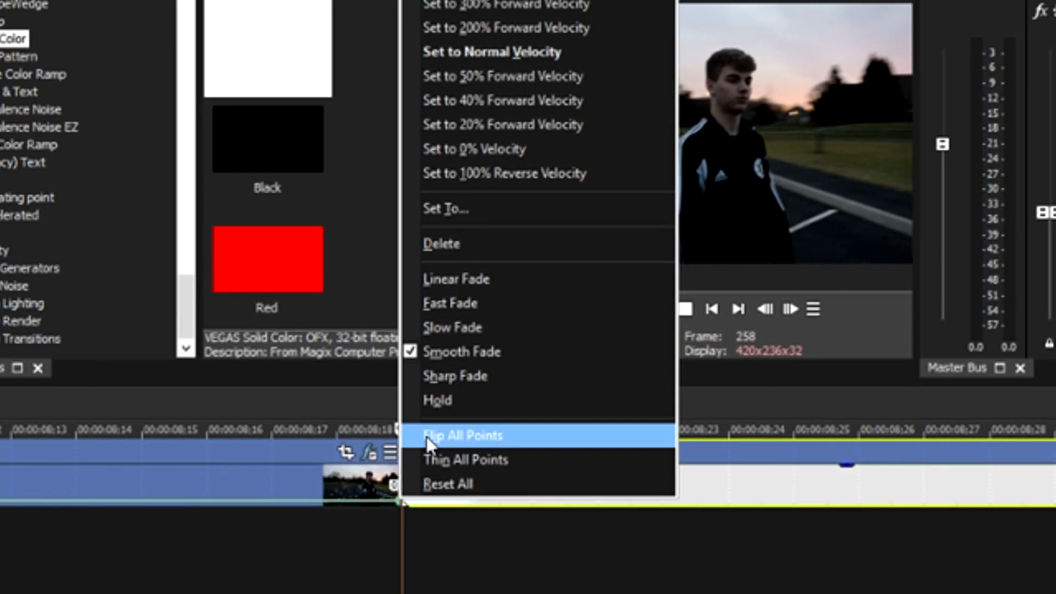
Flip the velocity envelope and drag its slow point before the cut, then play the ramp
click(435, 435)
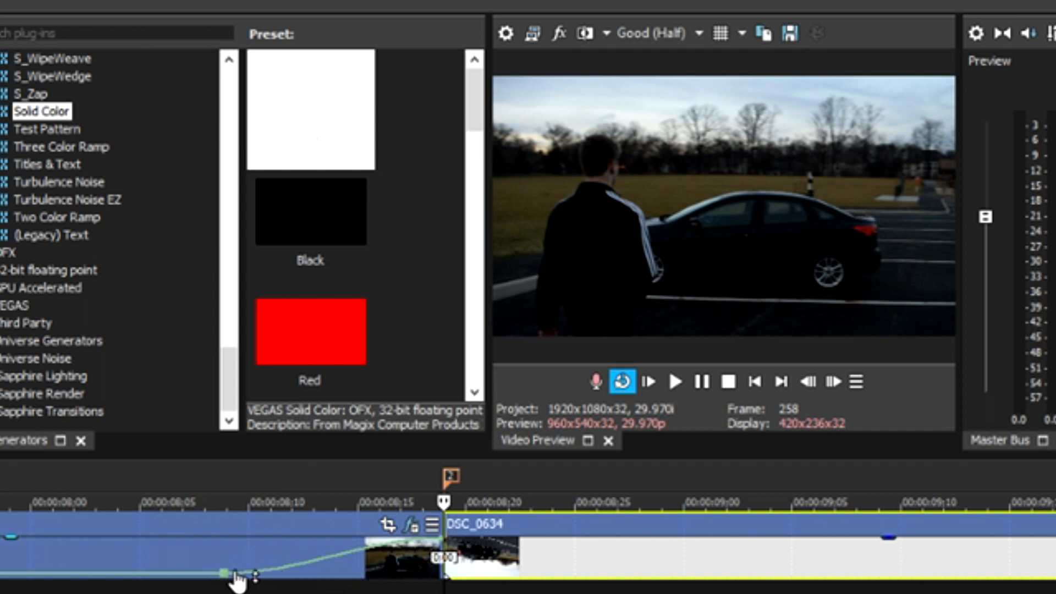
drag(236, 572, 357, 575)
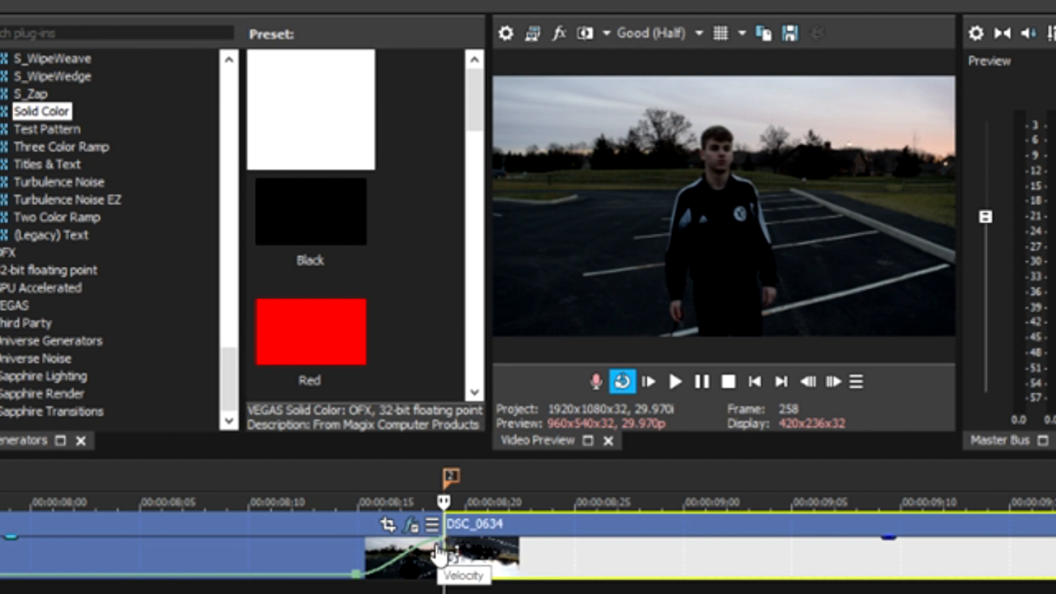
right_click(439, 555)
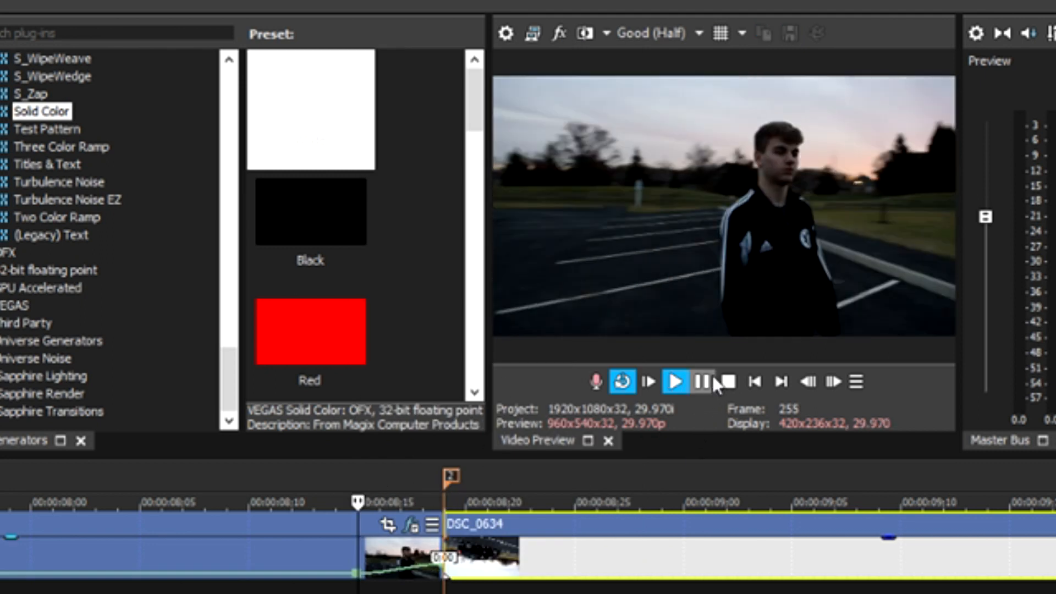
click(675, 382)
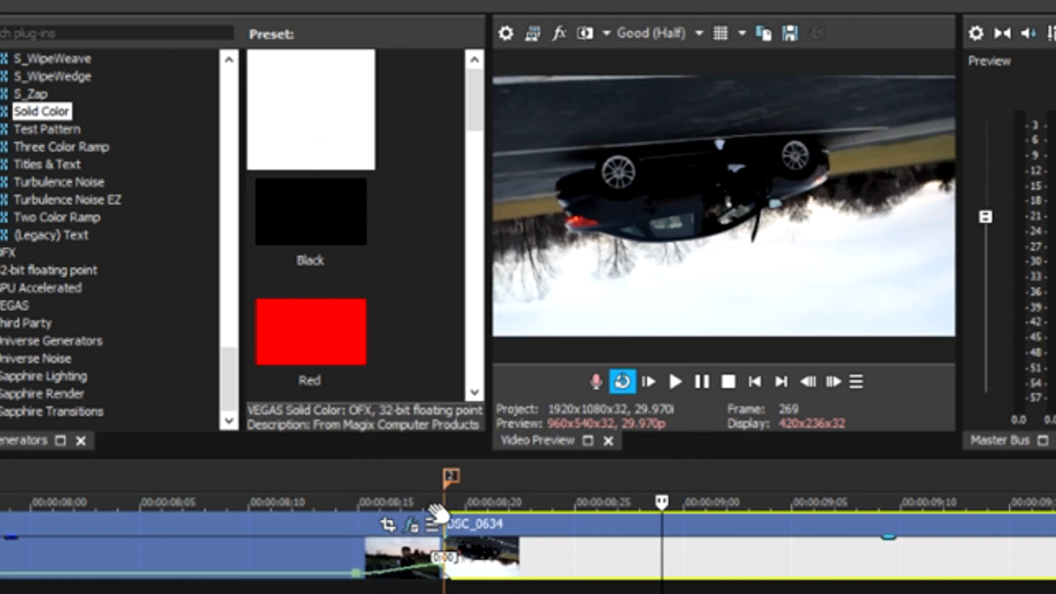
mouse_move(360, 588)
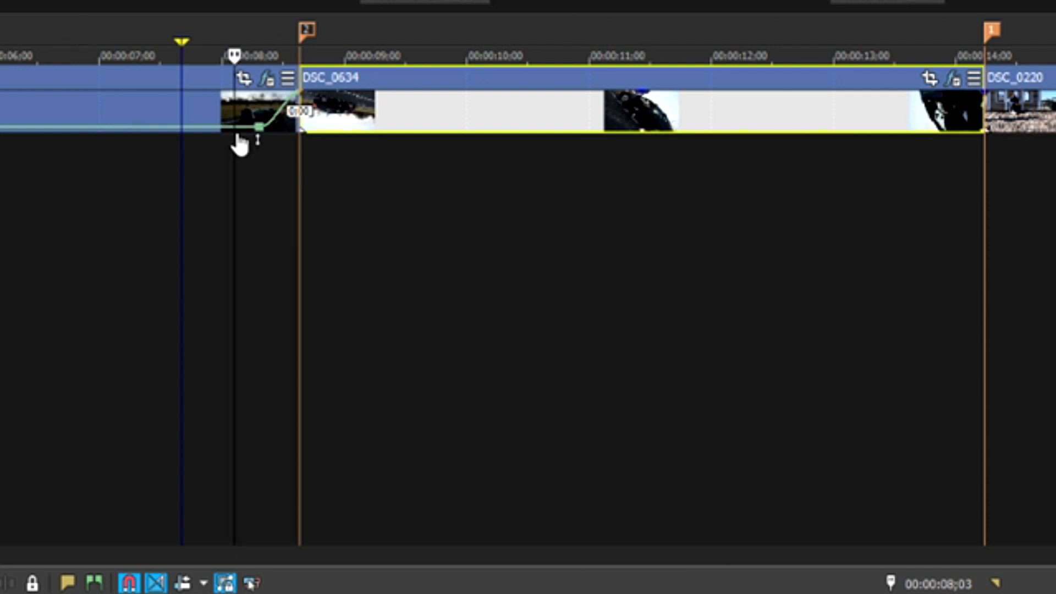
mouse_move(313, 221)
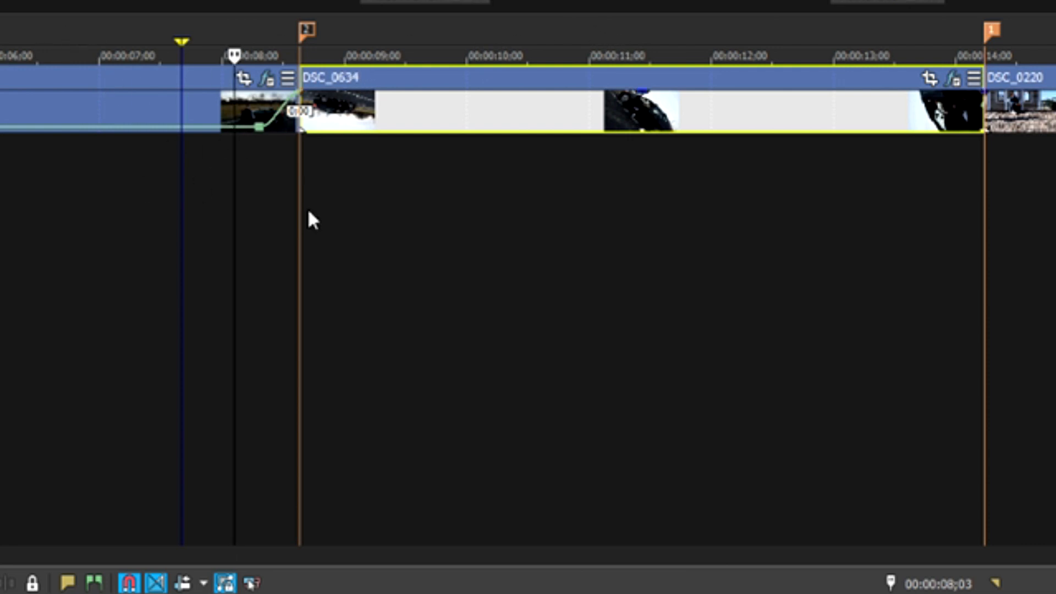
mouse_move(177, 106)
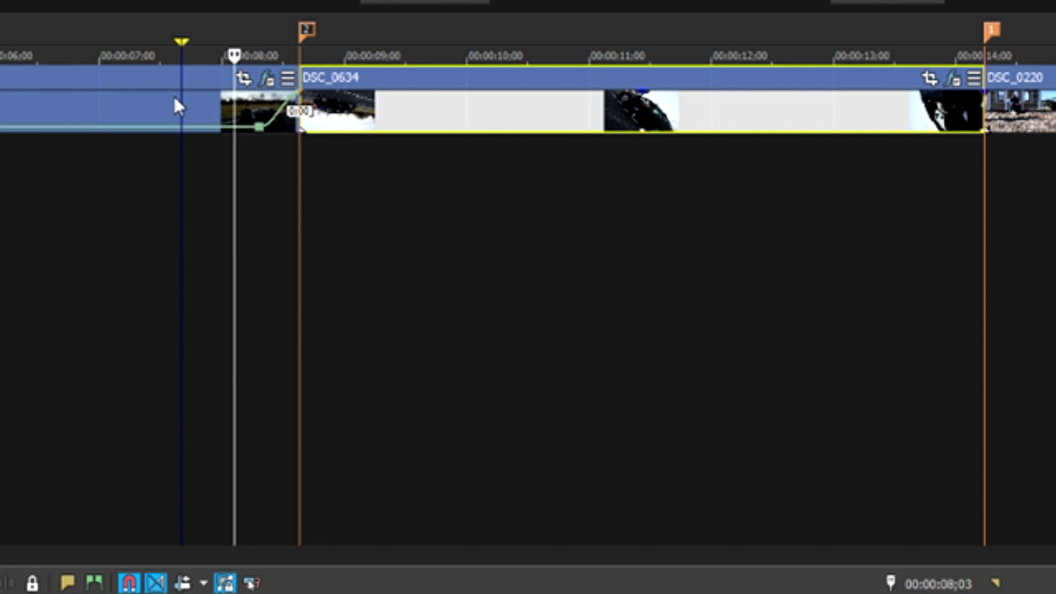
Add a velocity envelope to DSC_0634 and set a point's speed just after the cut
click(407, 52)
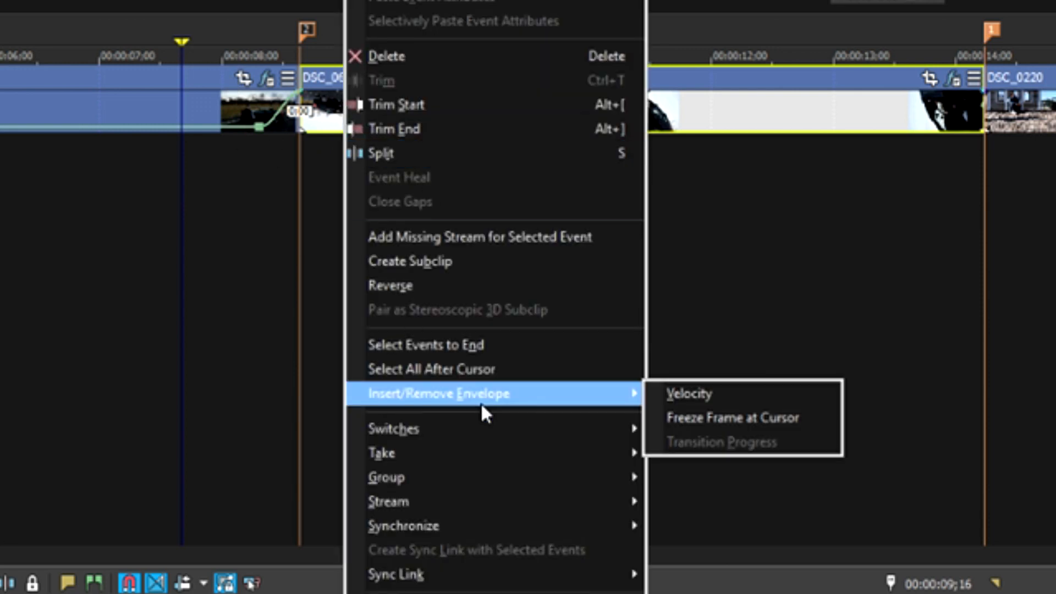
mouse_move(661, 404)
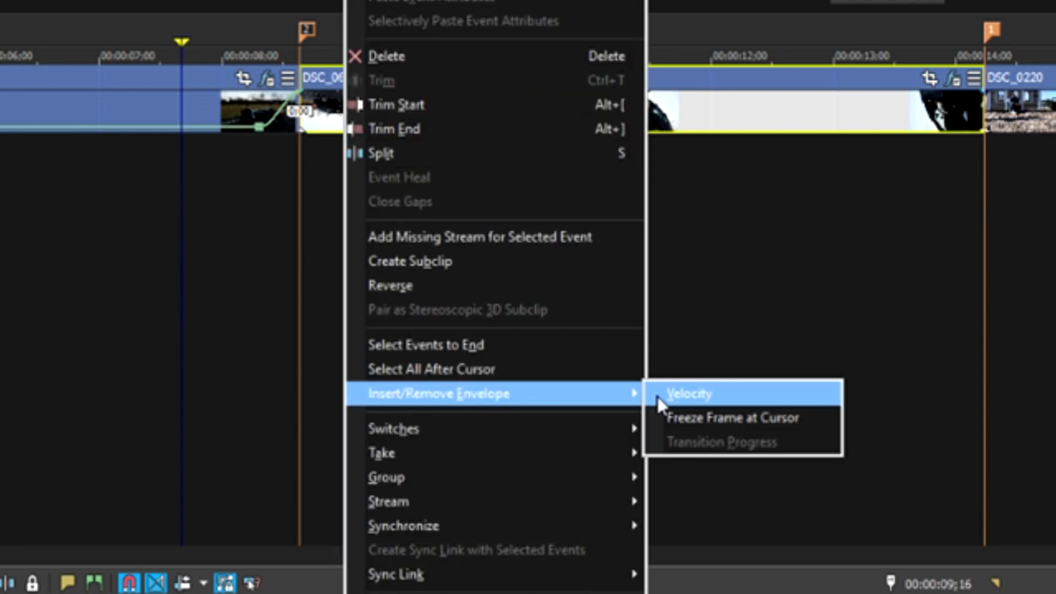
click(689, 393)
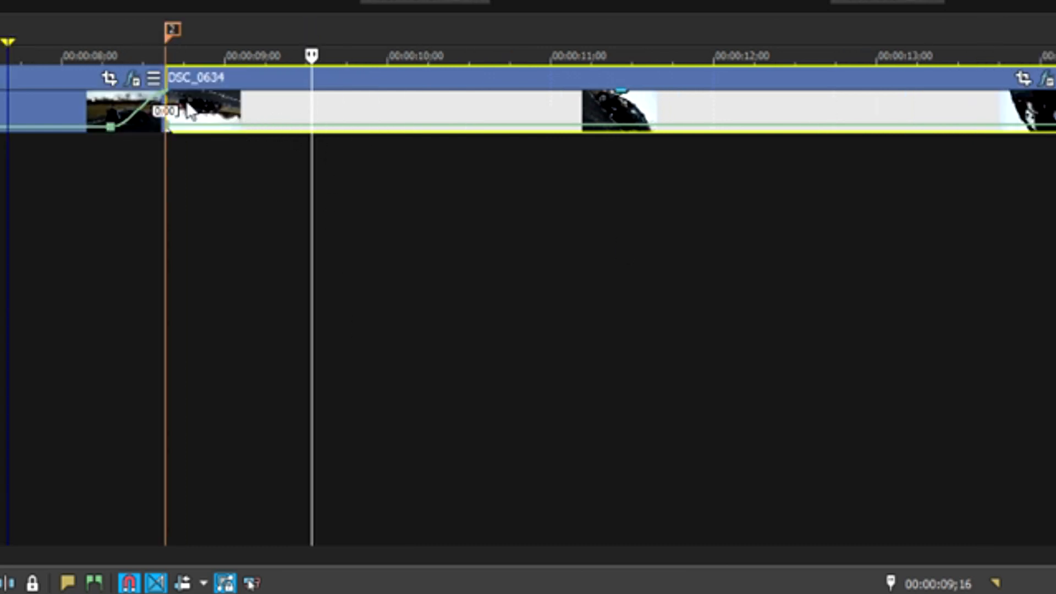
drag(310, 55, 165, 55)
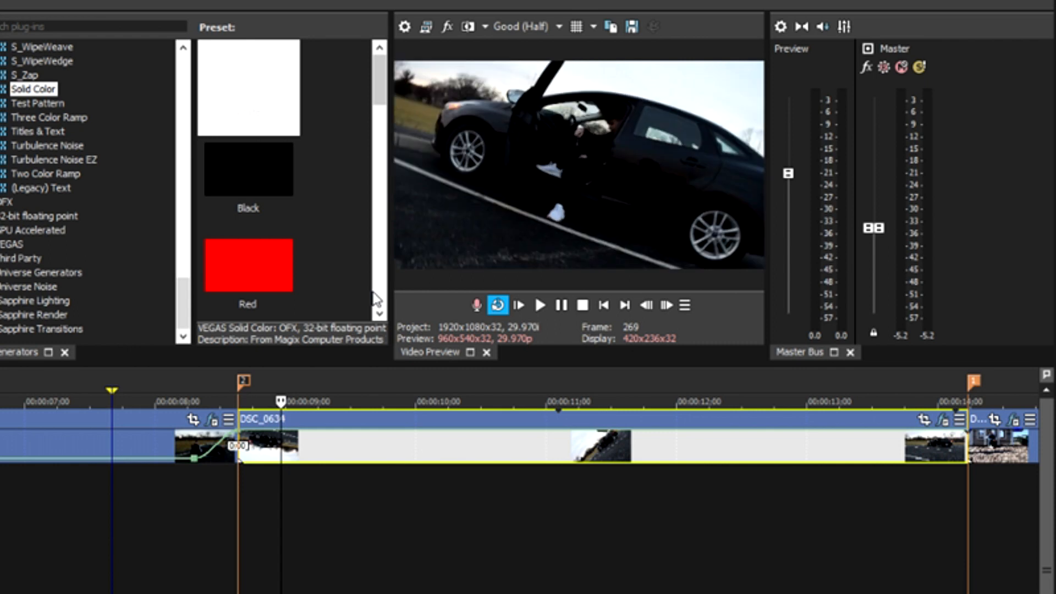
mouse_move(287, 440)
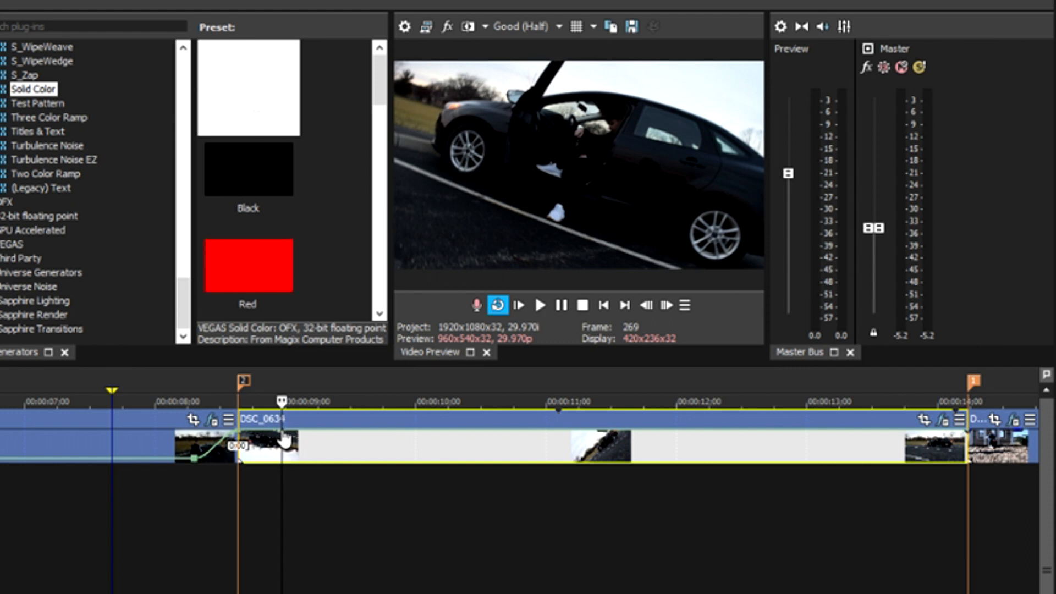
mouse_move(287, 441)
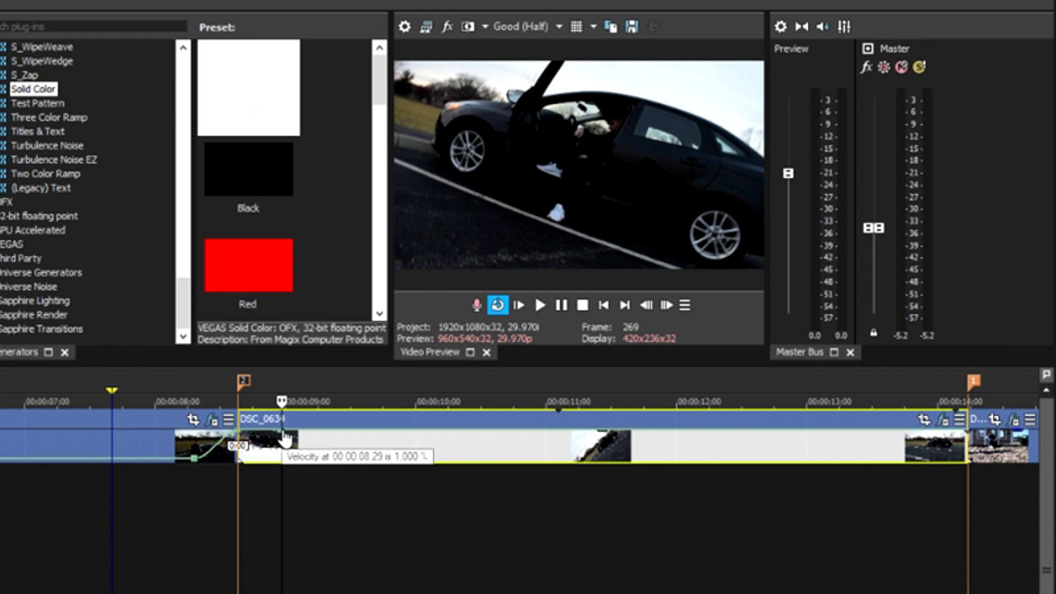
right_click(283, 442)
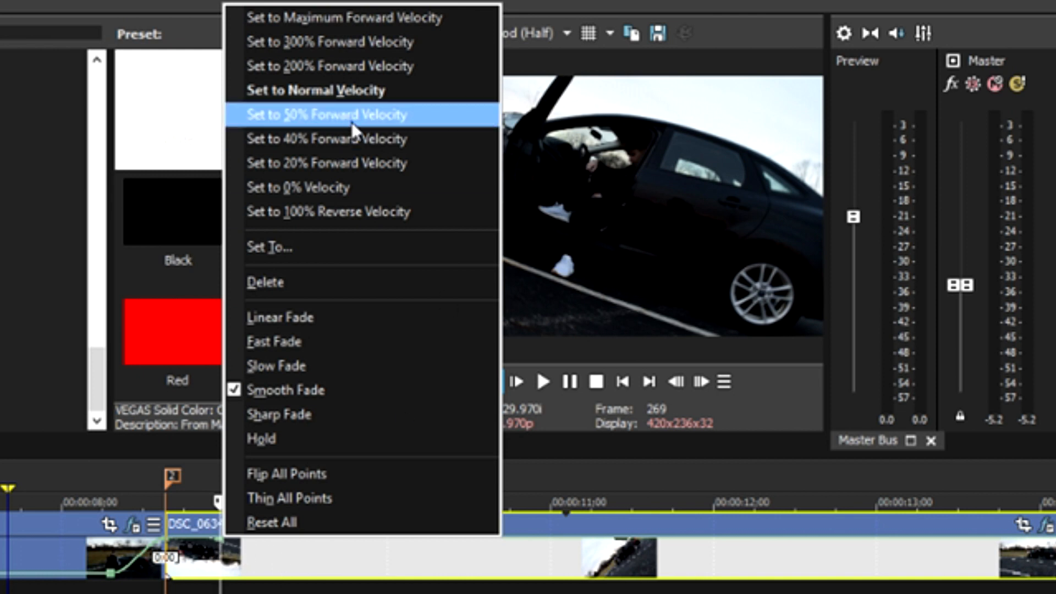
mouse_move(392, 128)
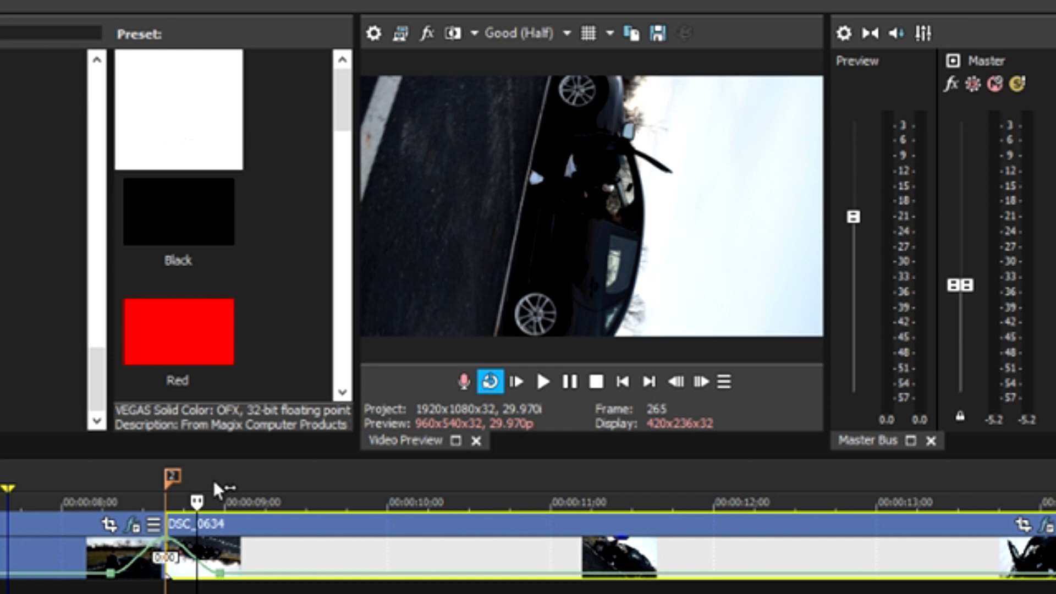
click(544, 382)
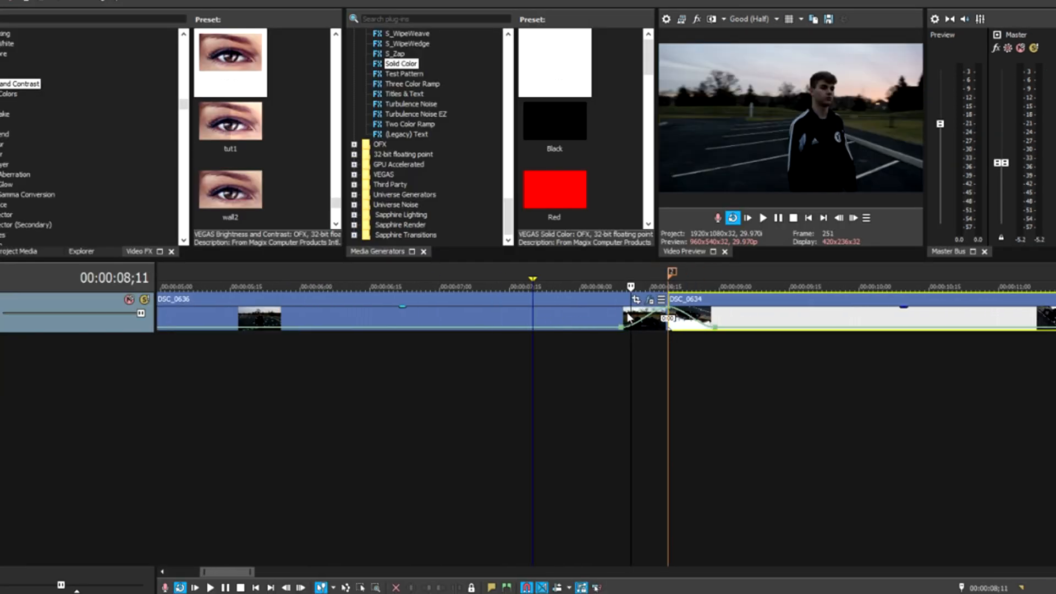
mouse_move(695, 320)
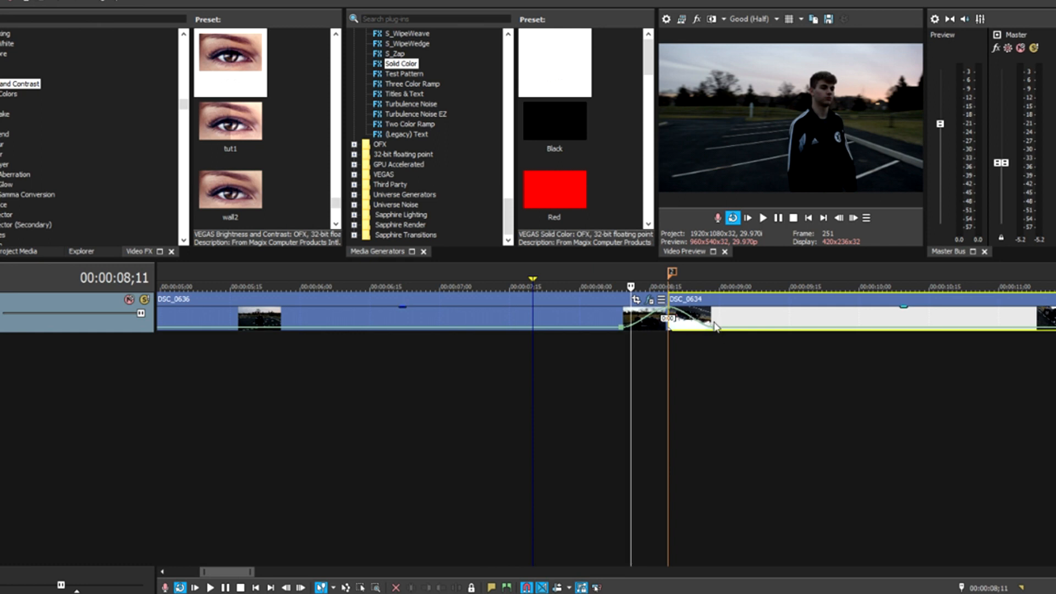
mouse_move(768, 345)
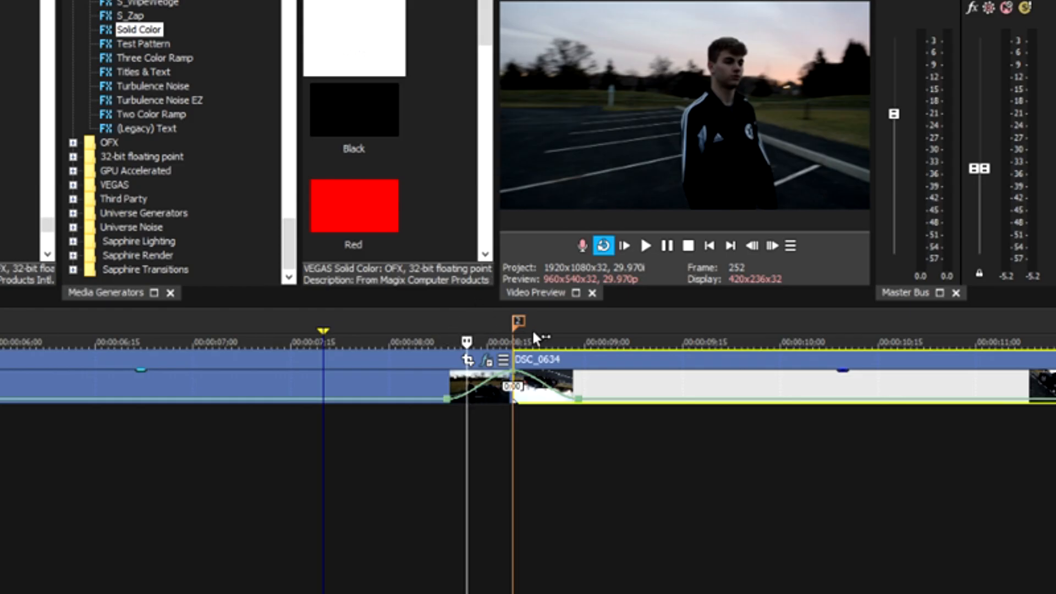
mouse_move(566, 371)
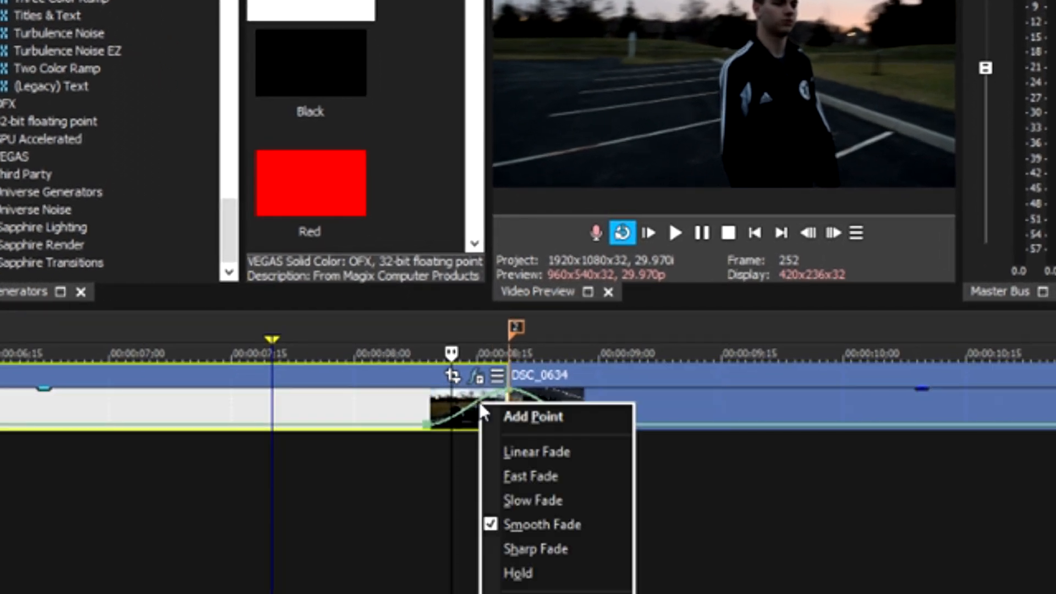
mouse_move(556, 460)
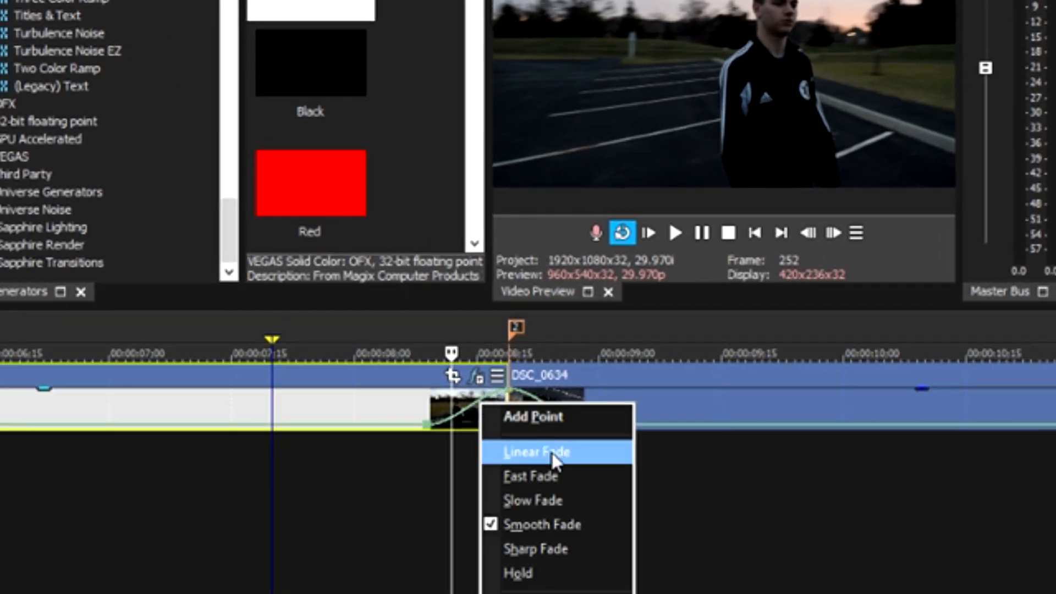
Make the first clip's speed ramp linear and add a DSC_0634 velocity point after the cut
click(535, 451)
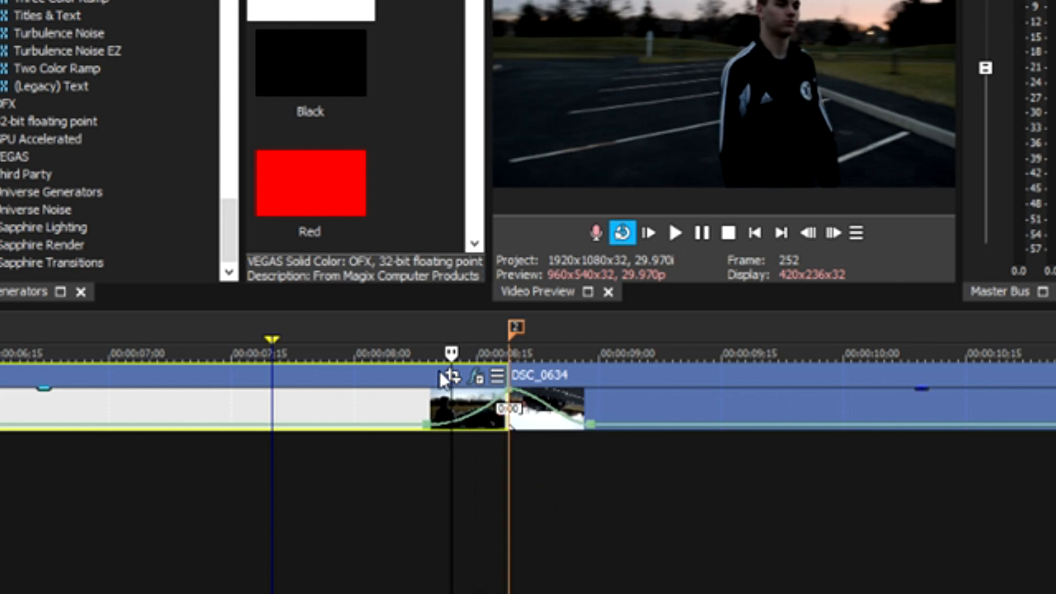
click(674, 232)
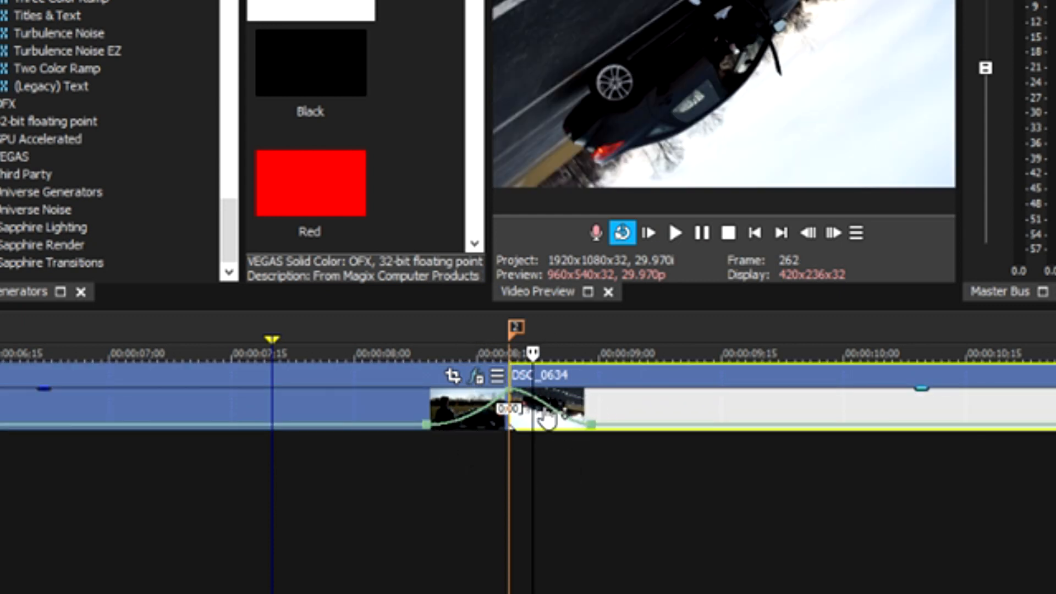
right_click(547, 420)
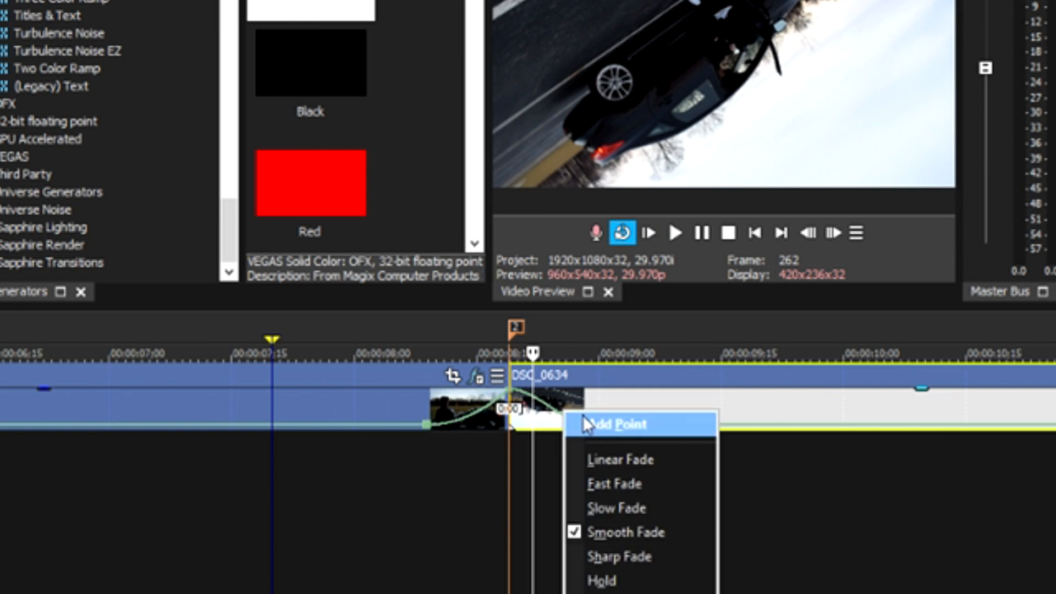
click(617, 425)
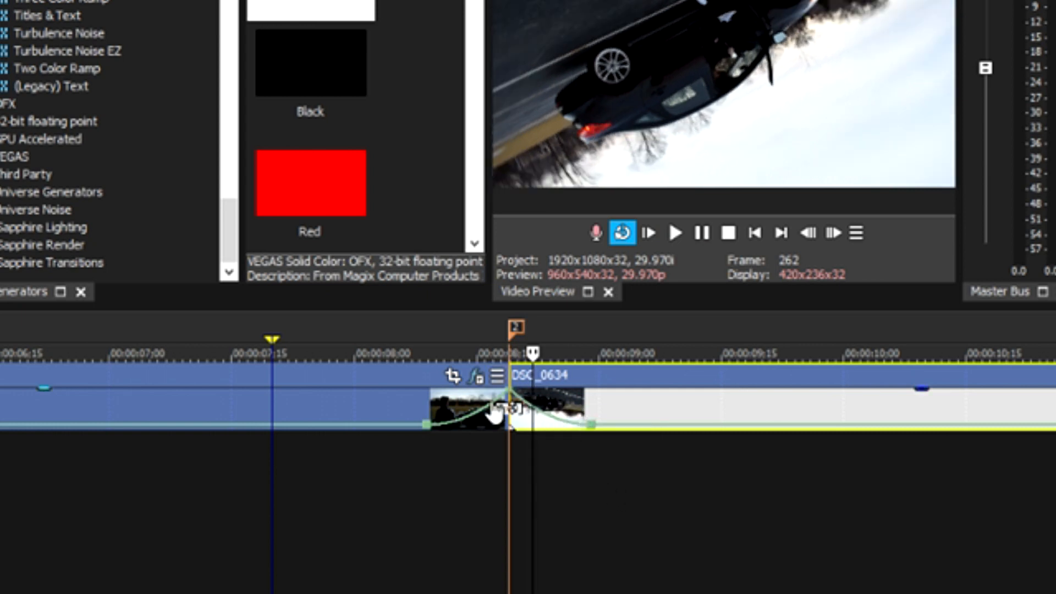